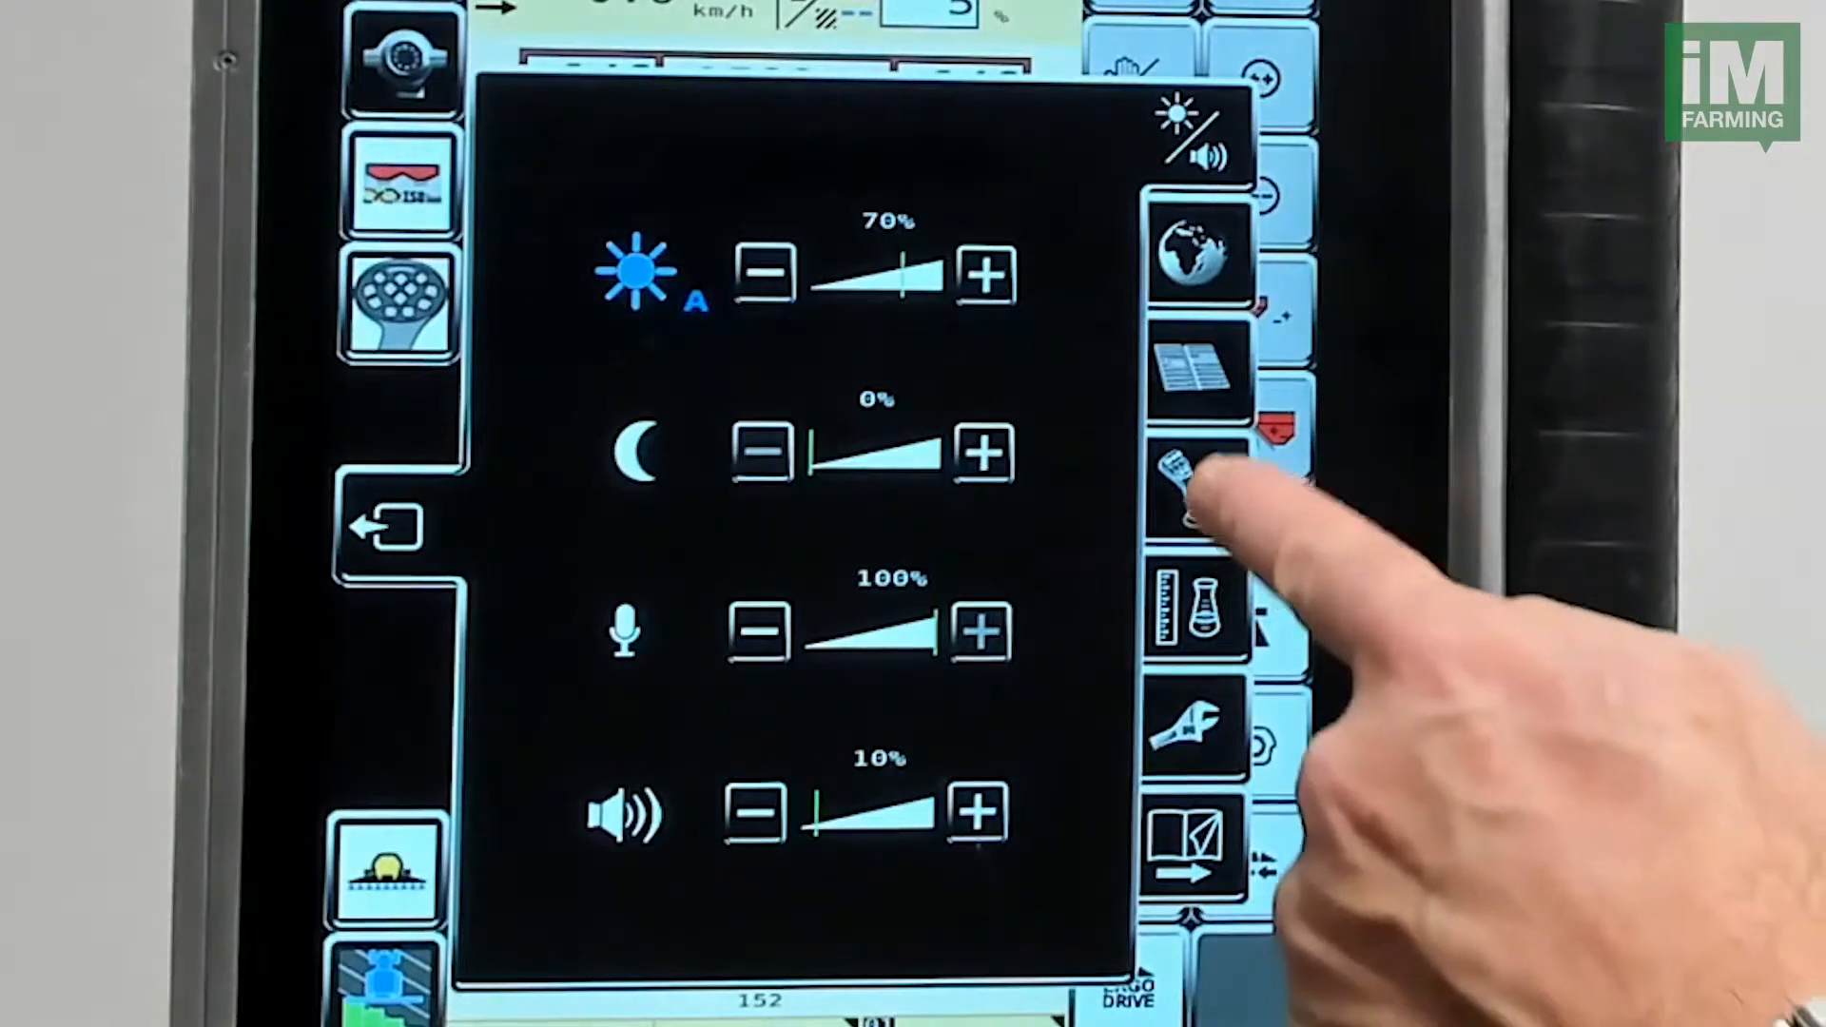
Step: Open the auxiliary joystick assignment setting to show Disabled, Enabled and Learn mode
{"action": "left_click", "coordinate": [1194, 477]}
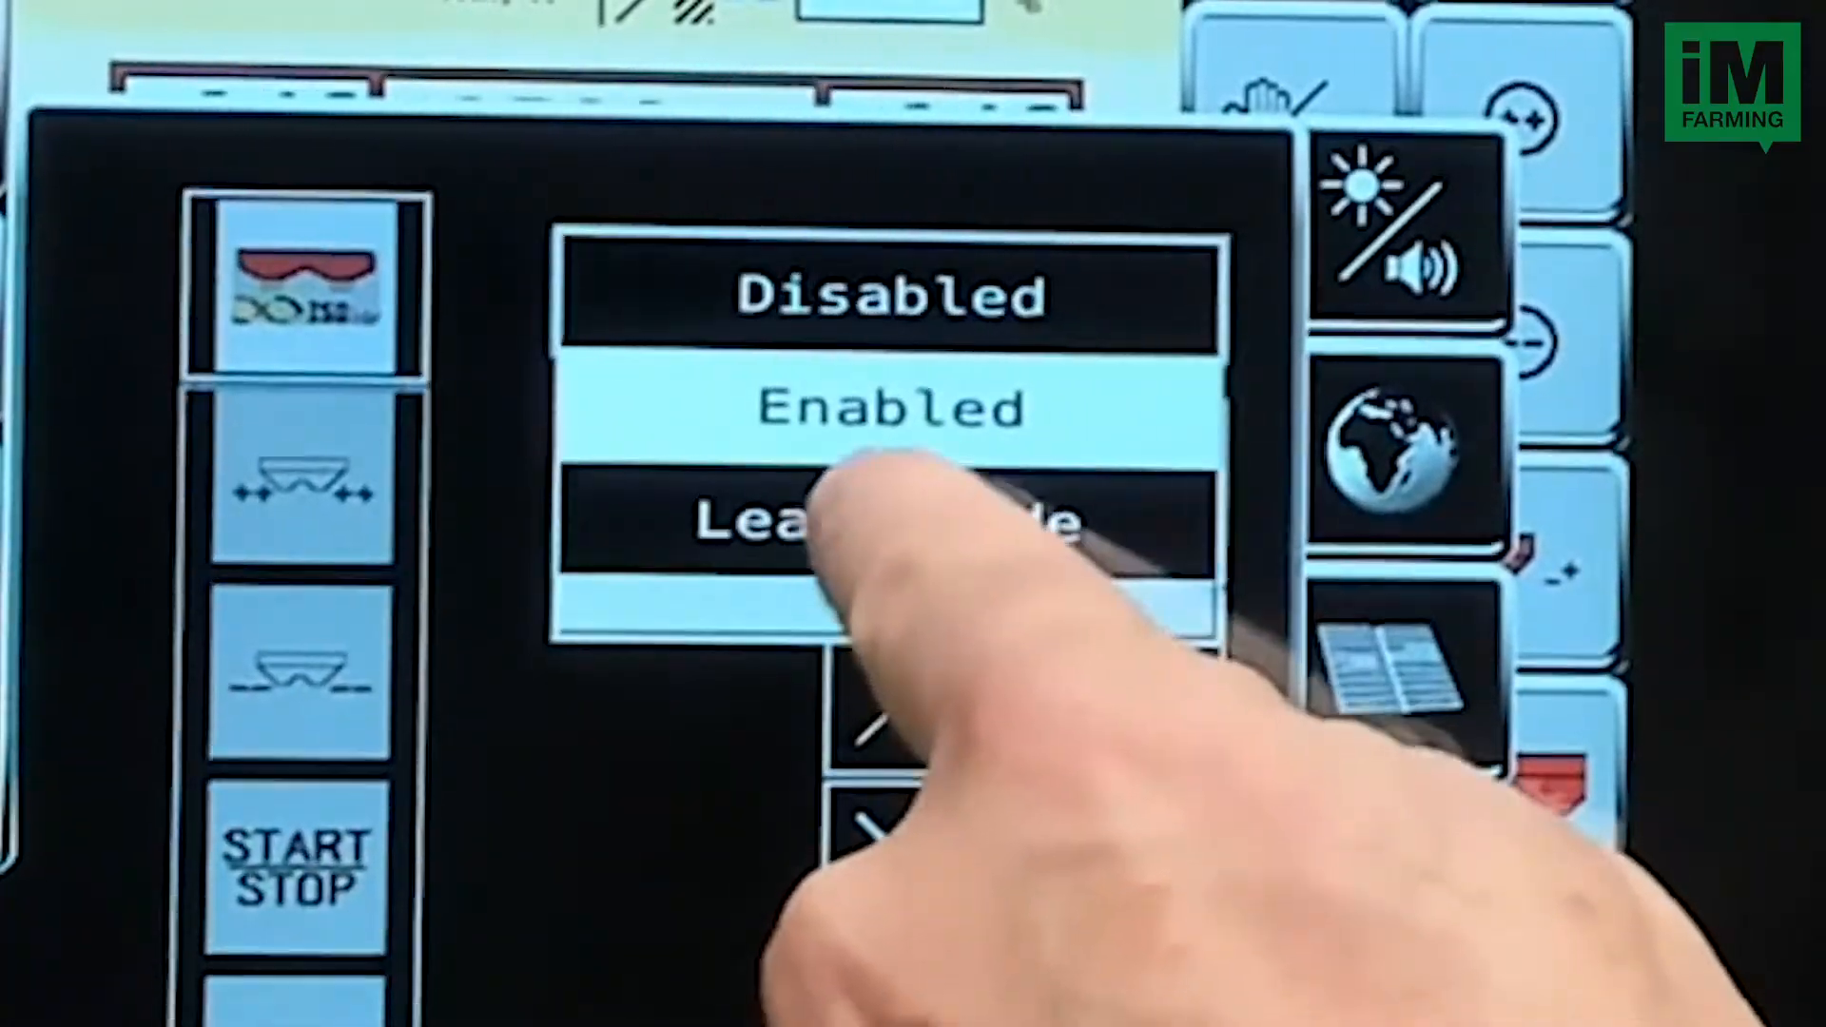
Step: Select Learn mode, then open the grip button list for an empty spreader function slot
{"action": "left_click", "coordinate": [815, 519]}
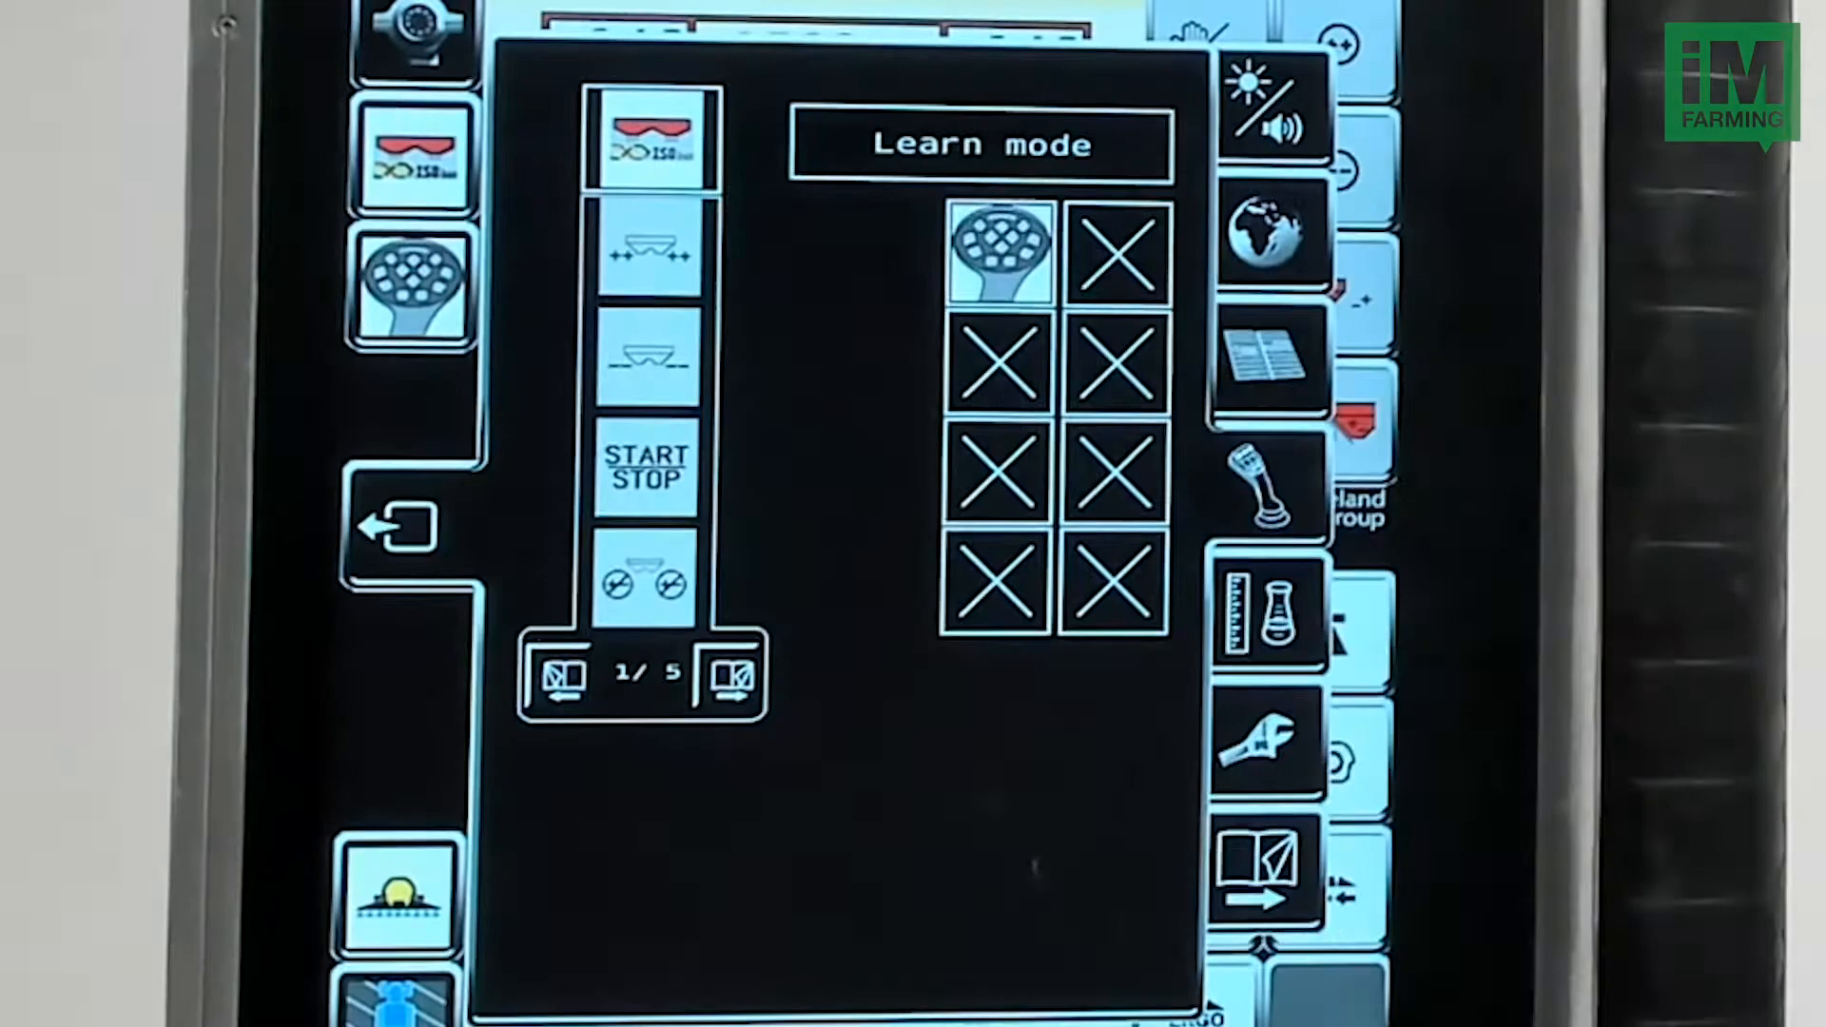
{"action": "left_click", "coordinate": [1118, 250]}
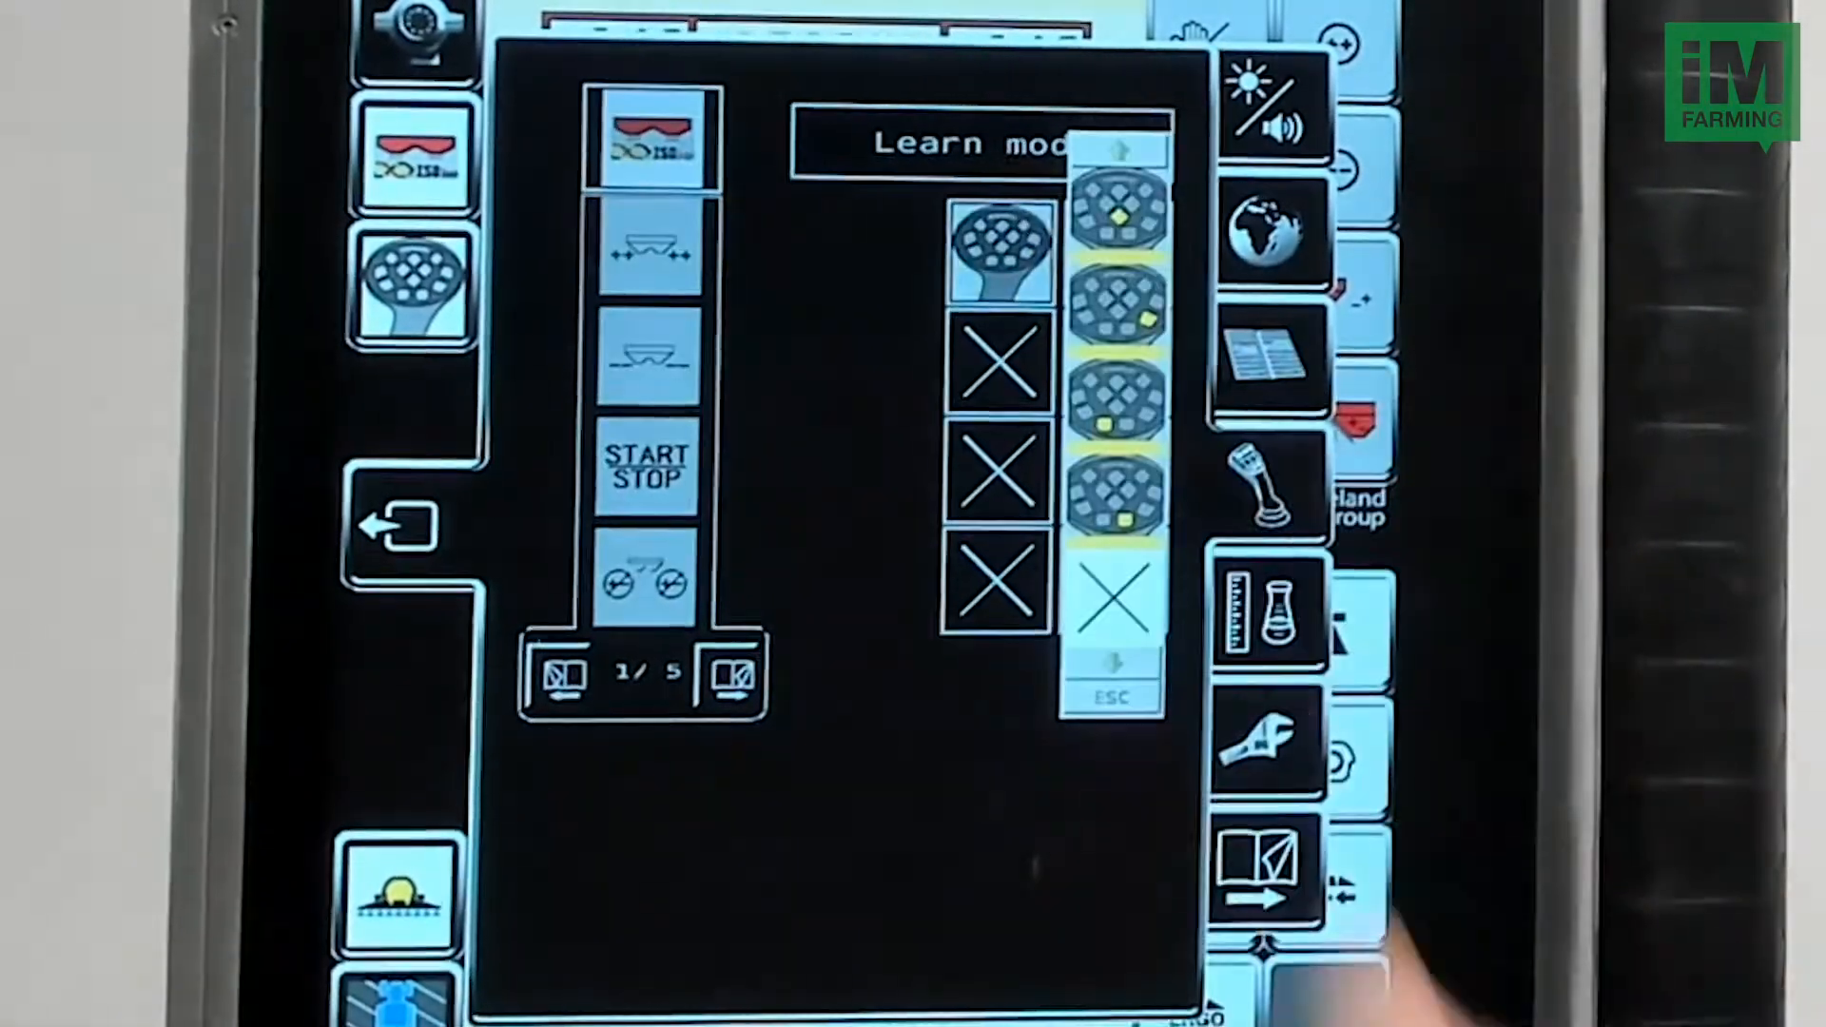